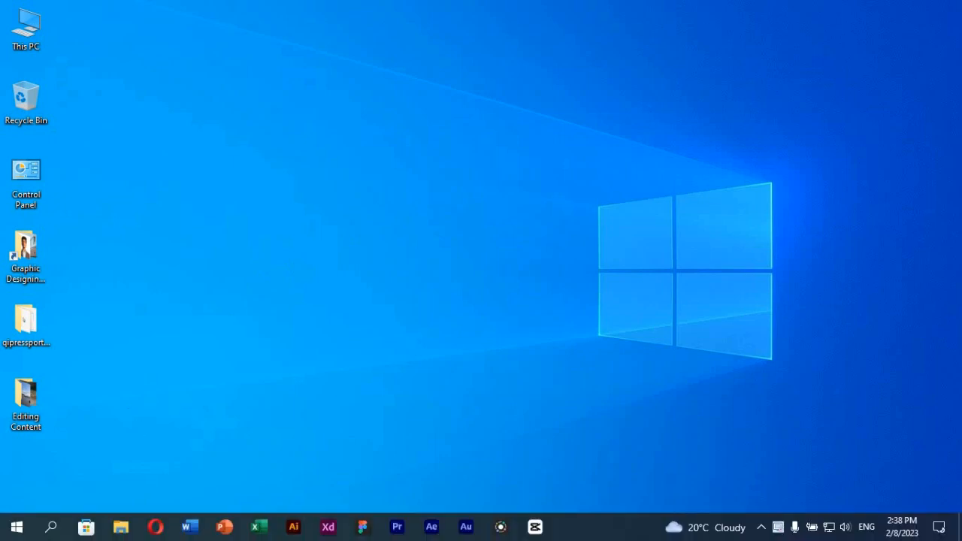
Step: Launch Microsoft Edge from the Start menu search for 'ed'
click(51, 526)
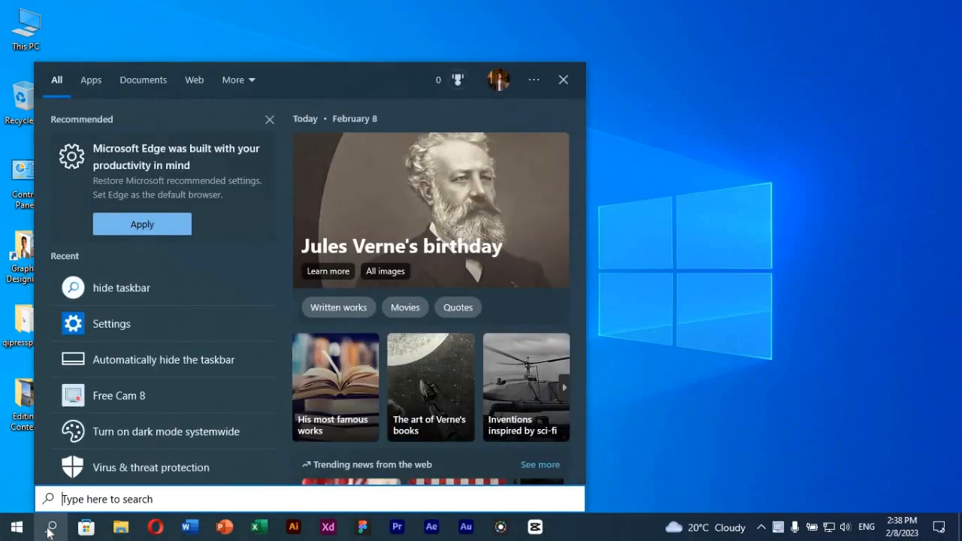
text(ed)
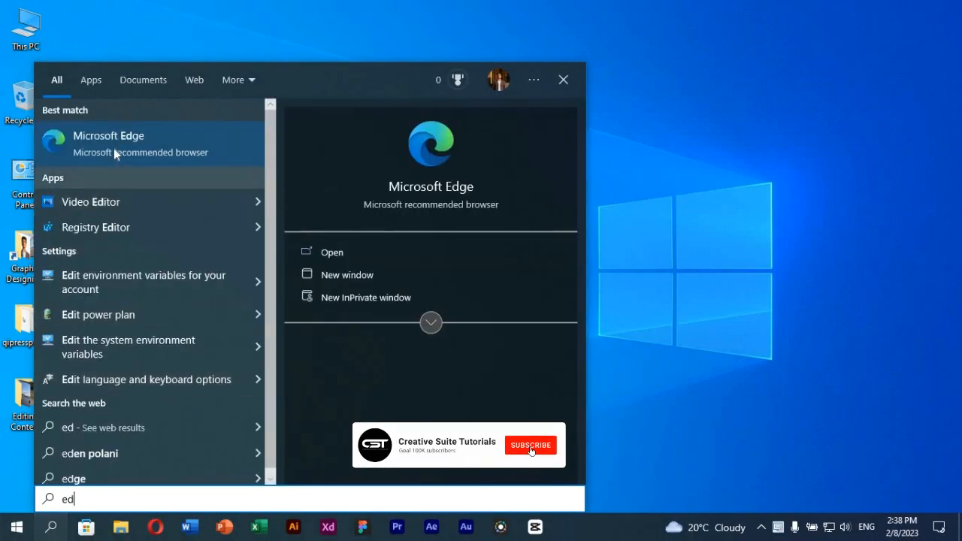
click(108, 142)
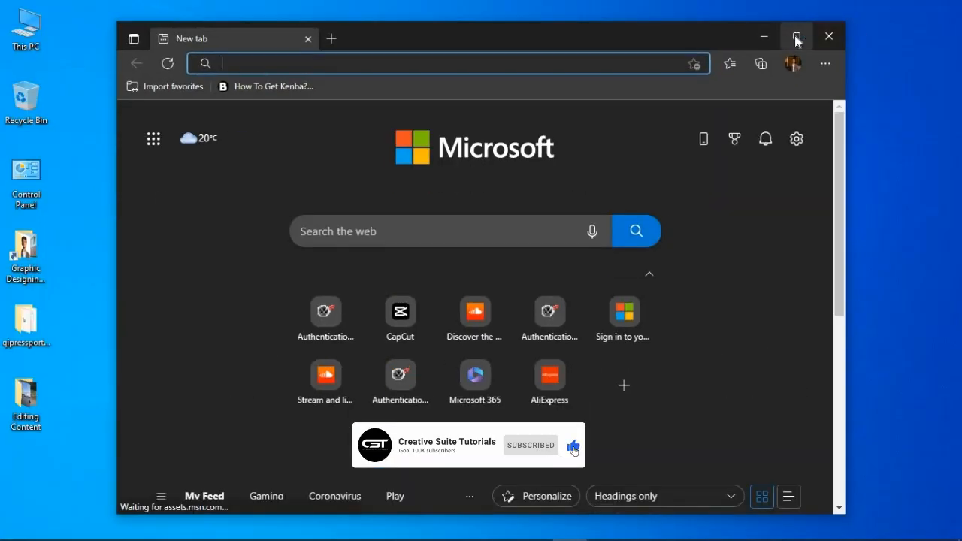
Step: Maximize Edge, go to capcut.com and browse the Tools menu of video editors
click(797, 37)
text(ca)
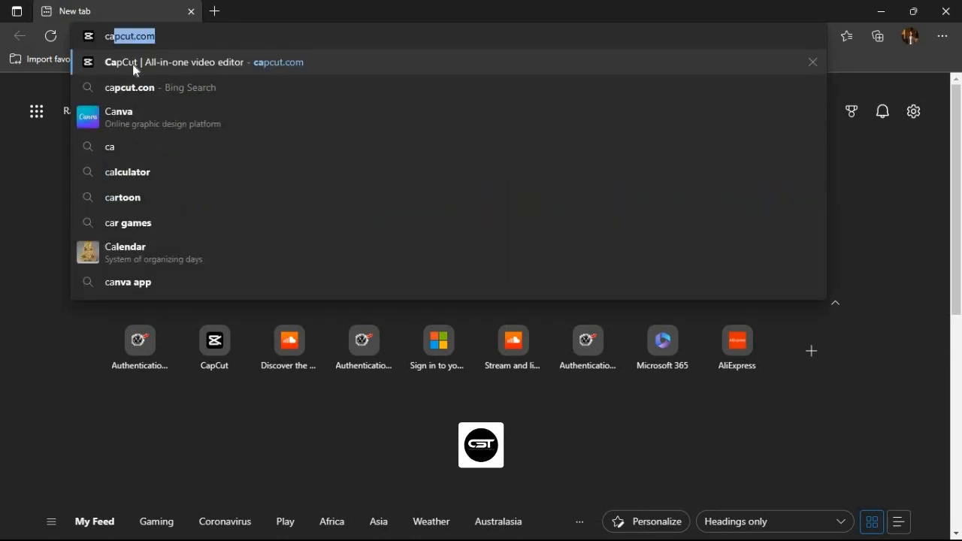
click(174, 61)
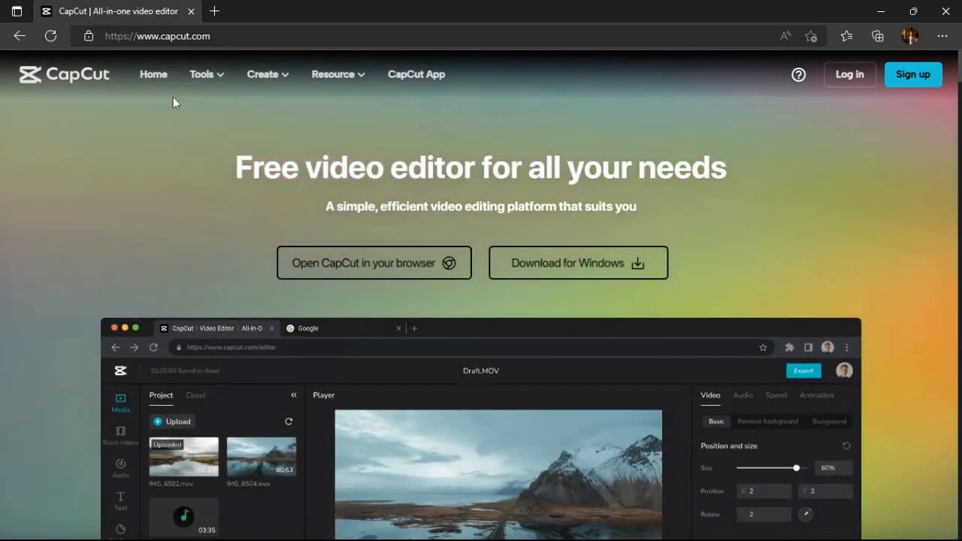
click(202, 74)
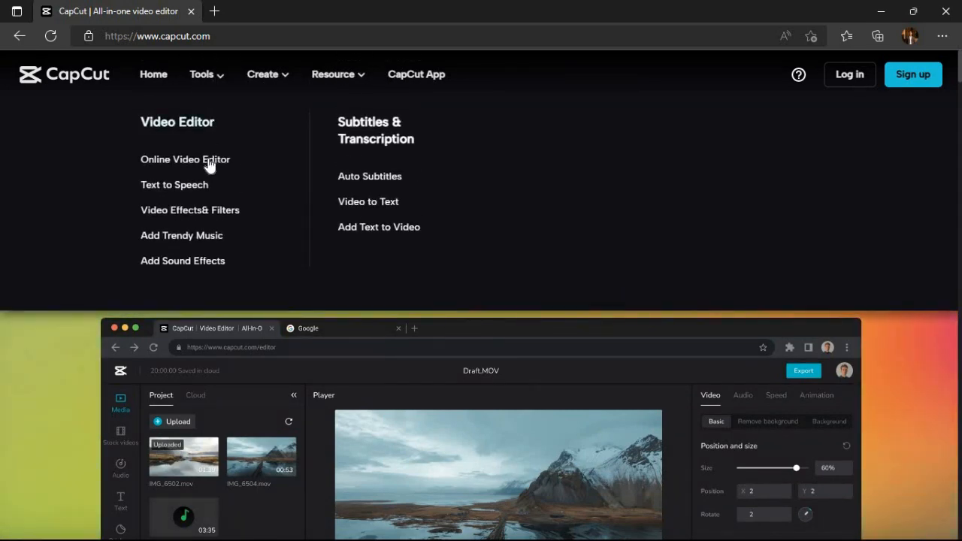
mouse_move(180, 235)
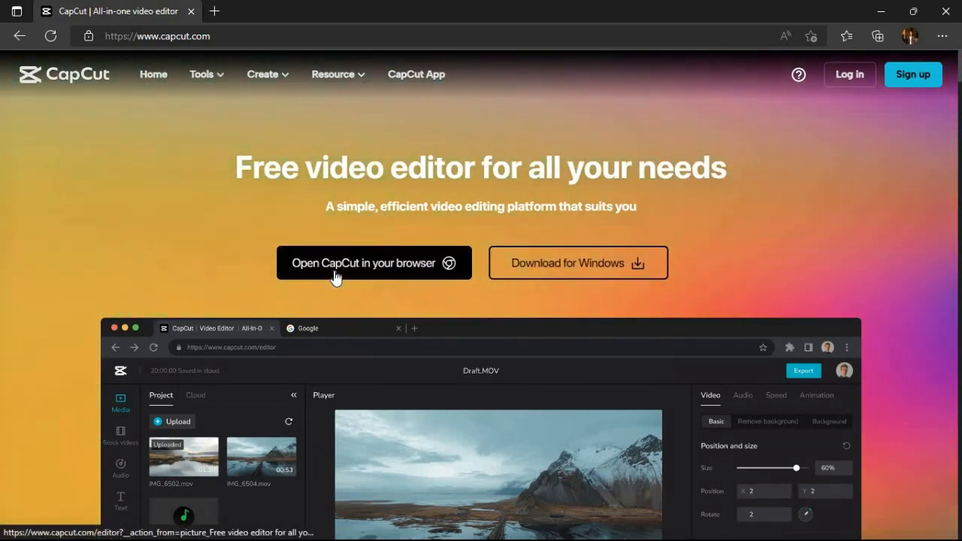
Step: Launch the CapCut browser editor and start a new project from the YouTube ads template
click(373, 263)
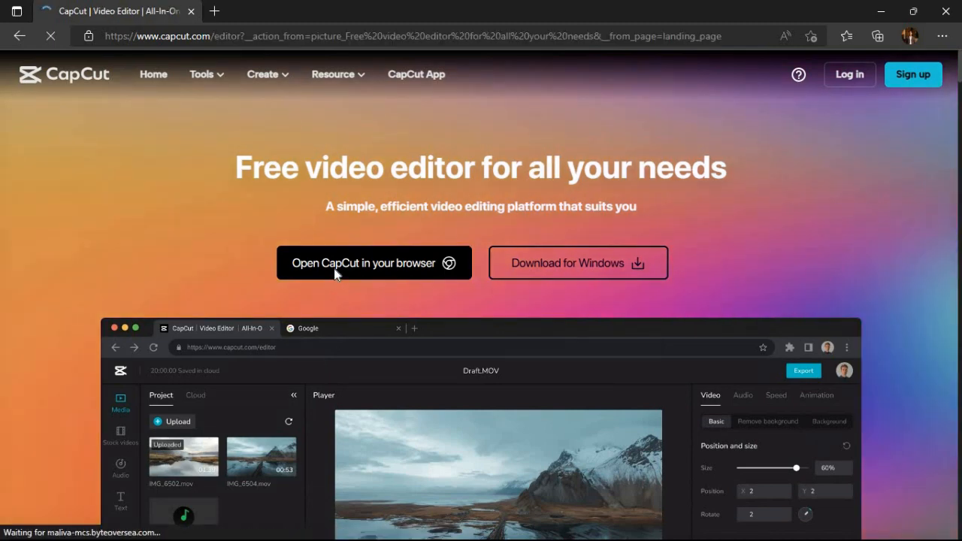
click(373, 262)
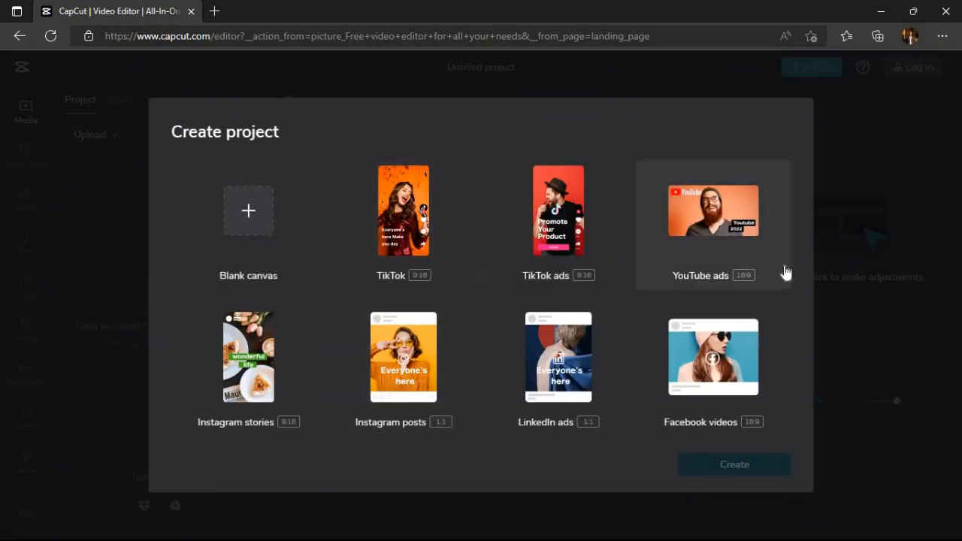
mouse_move(374, 359)
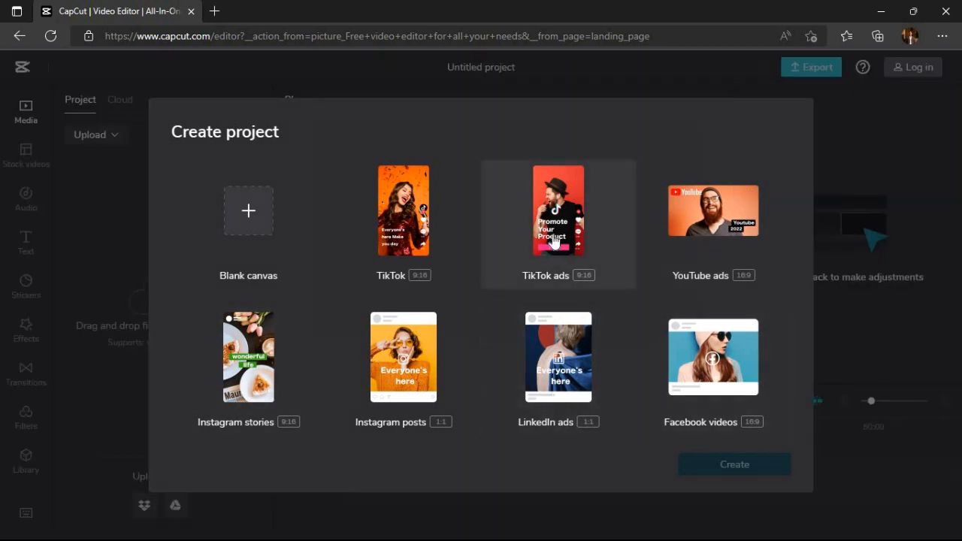
mouse_move(712, 211)
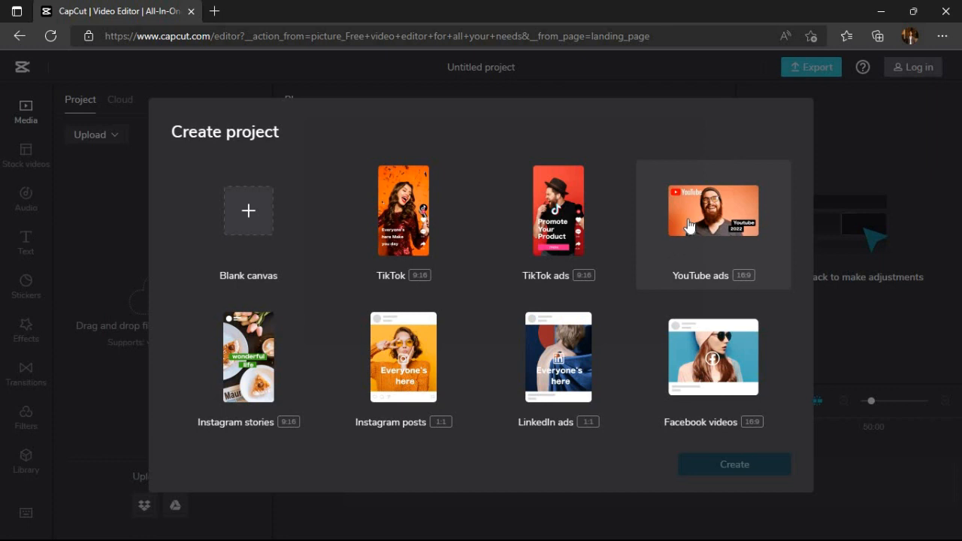
click(734, 463)
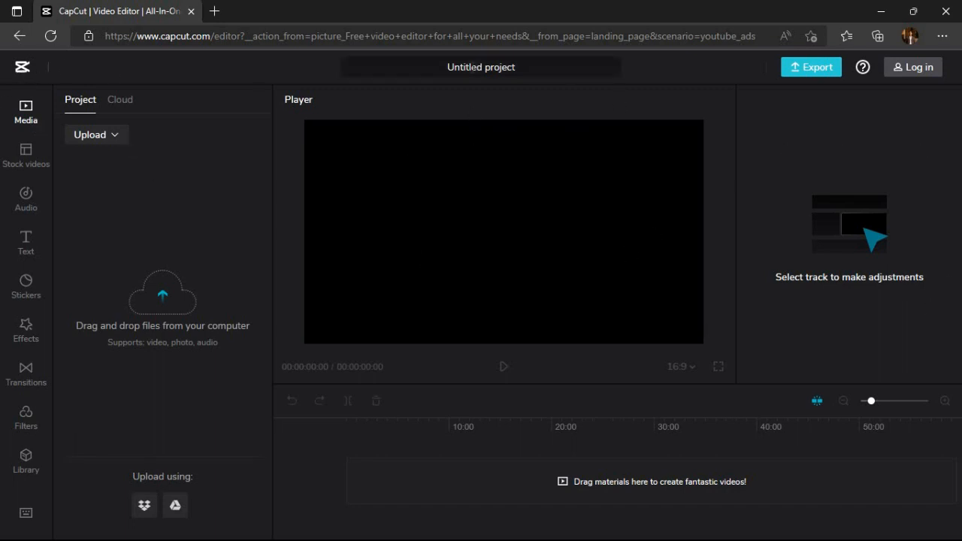
Step: Rename the untitled project to 'Editing Project'
click(481, 67)
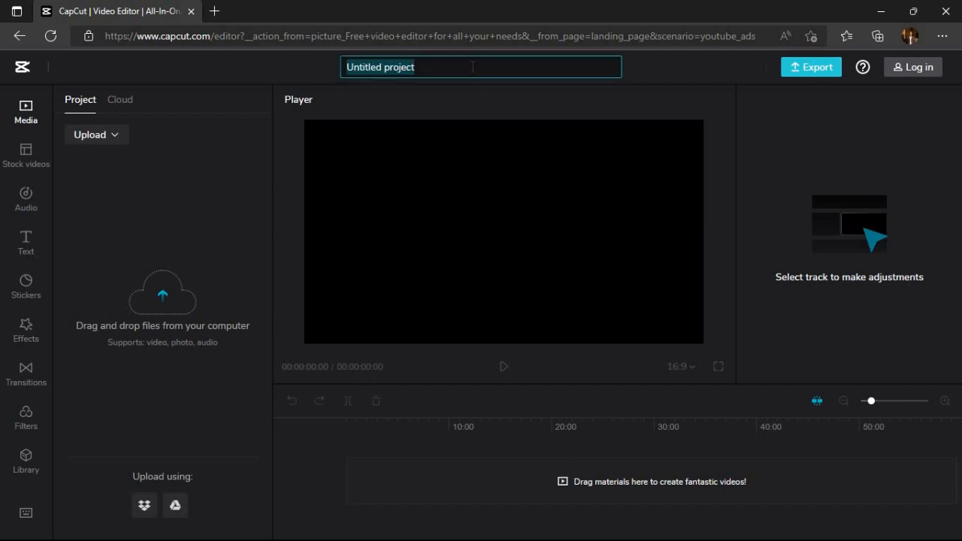
text(Editing)
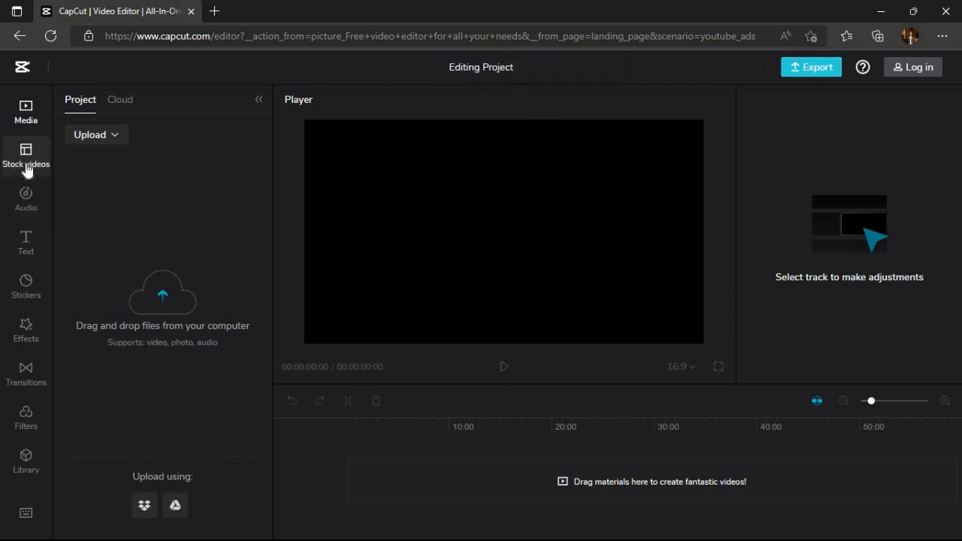
click(25, 155)
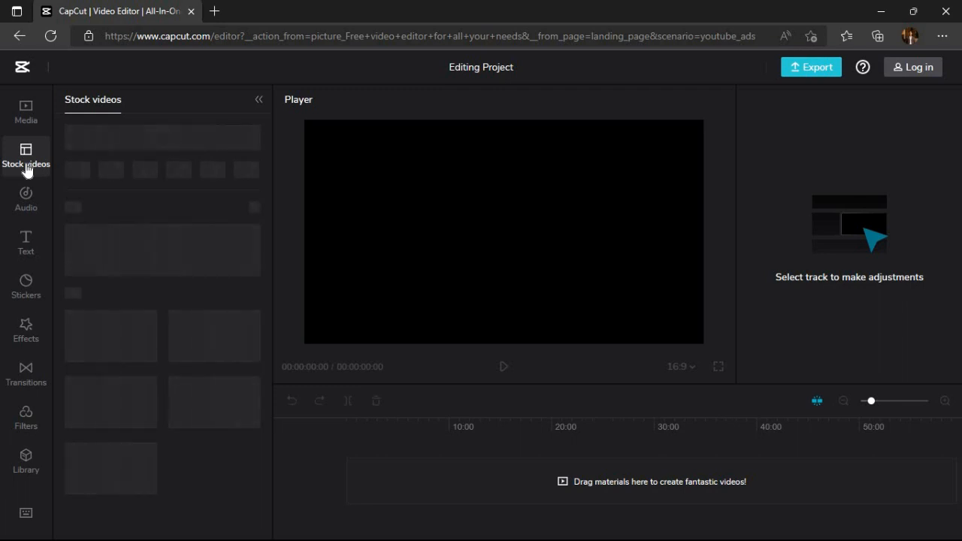
click(26, 155)
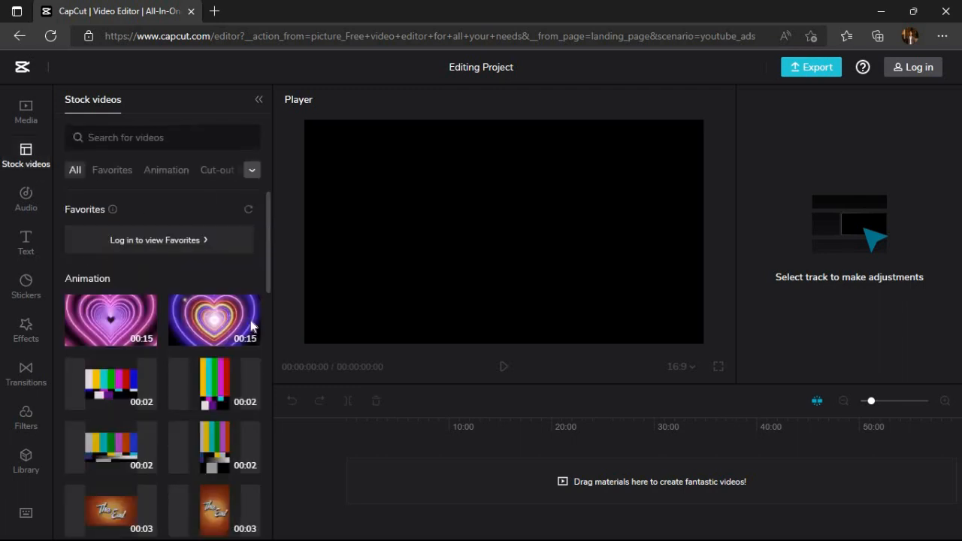
click(166, 169)
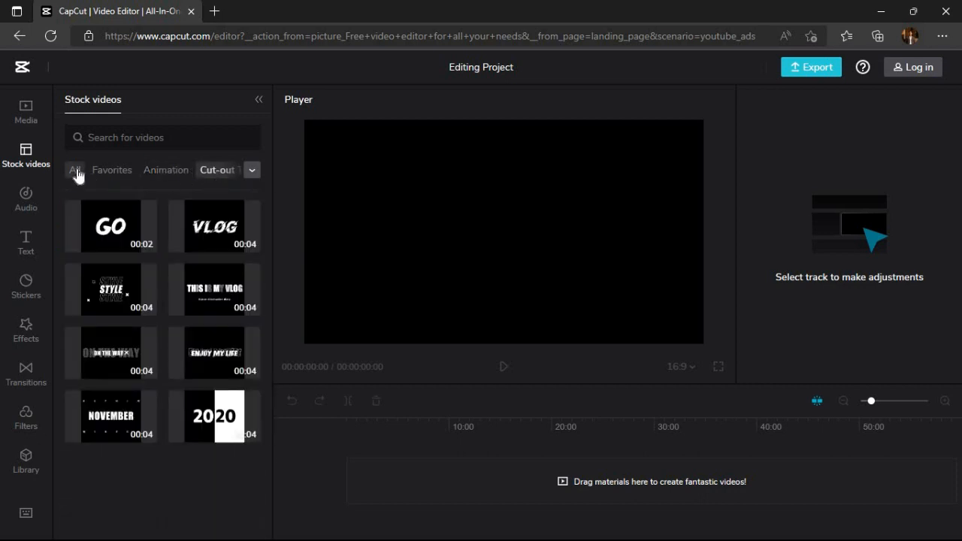
click(26, 198)
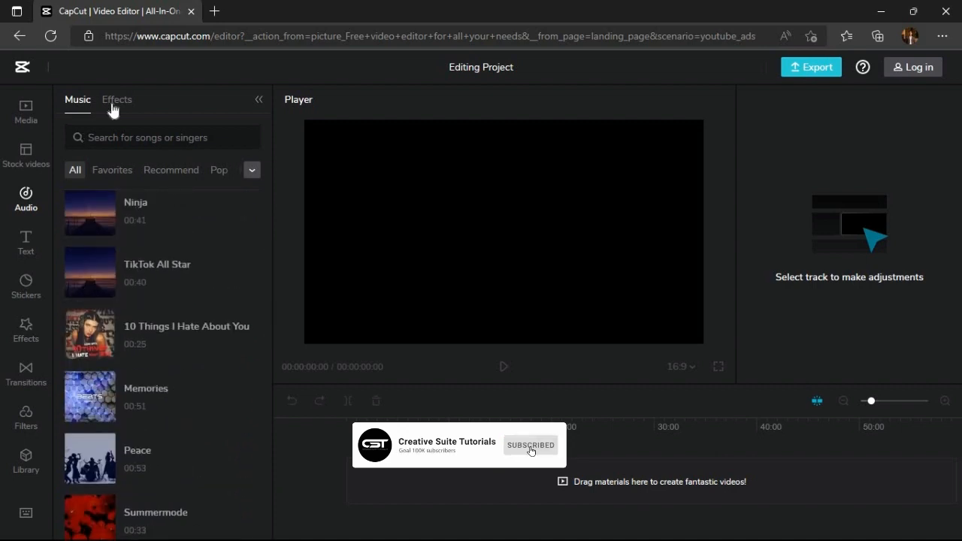
click(117, 99)
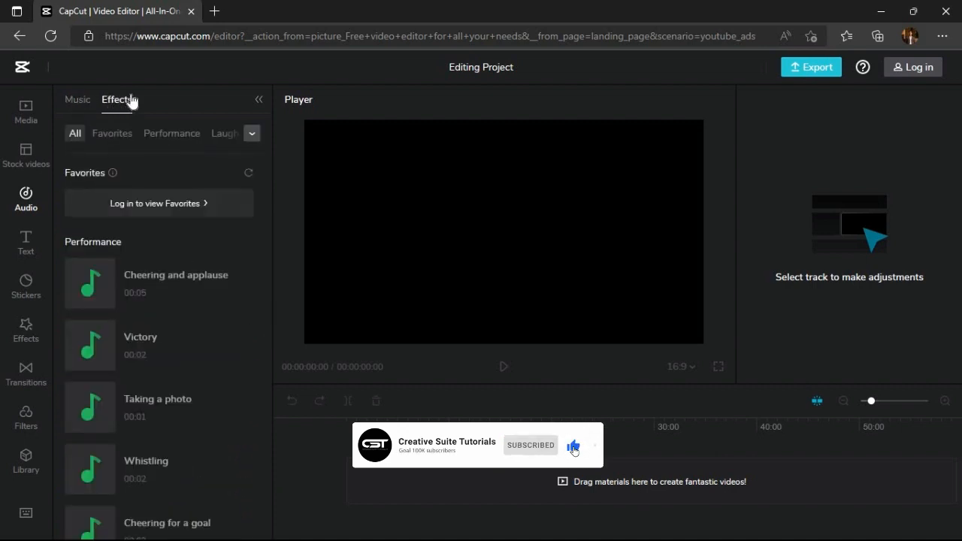
click(25, 243)
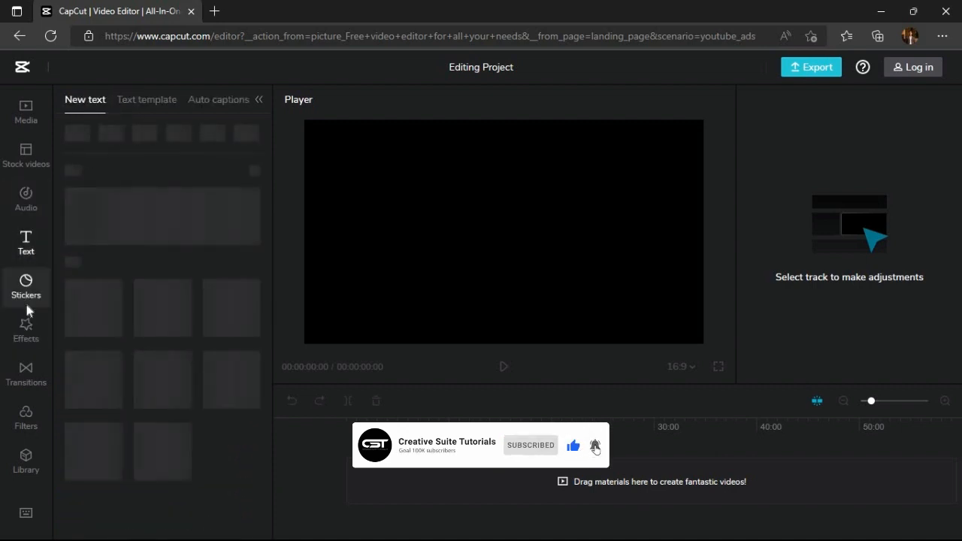
click(25, 112)
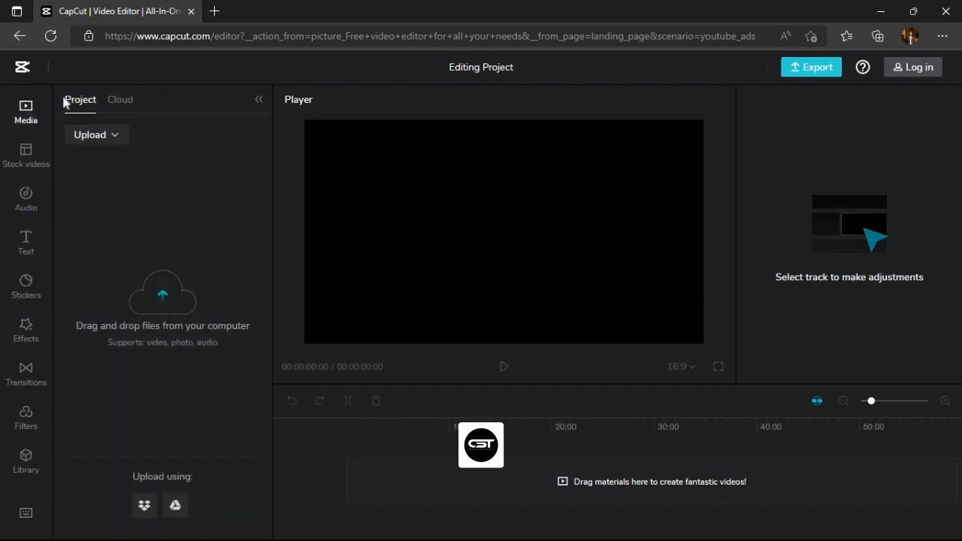
click(120, 99)
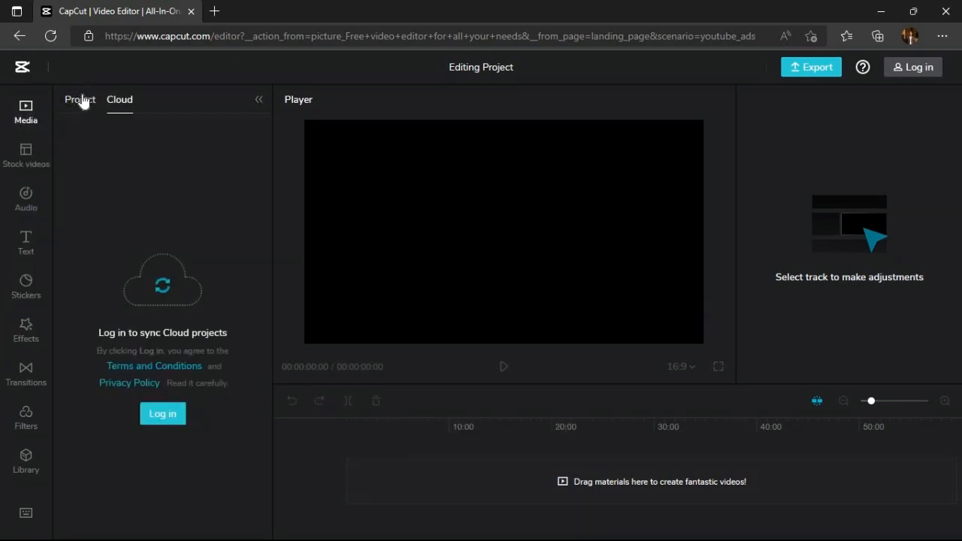
click(79, 99)
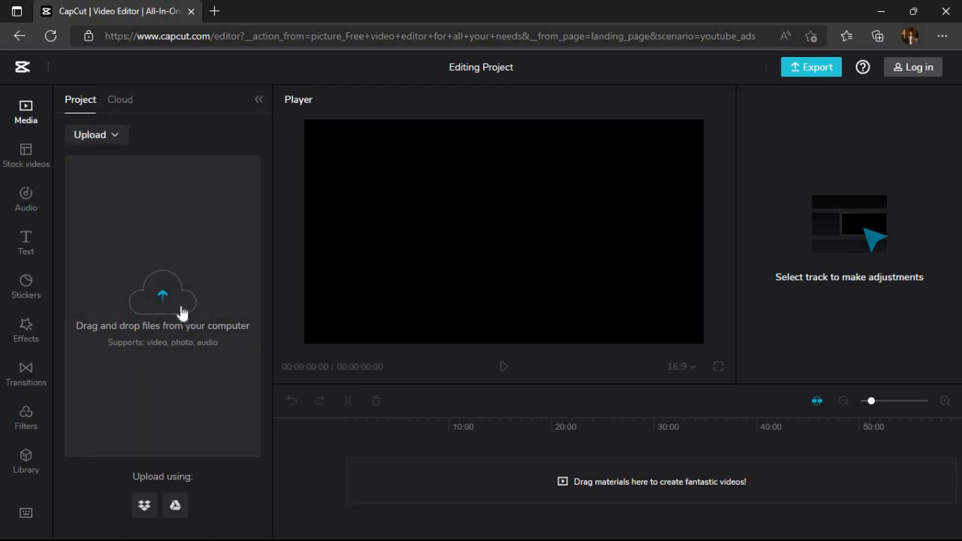
Step: Upload the three video clips from the Editing Content folder into the project media
click(163, 293)
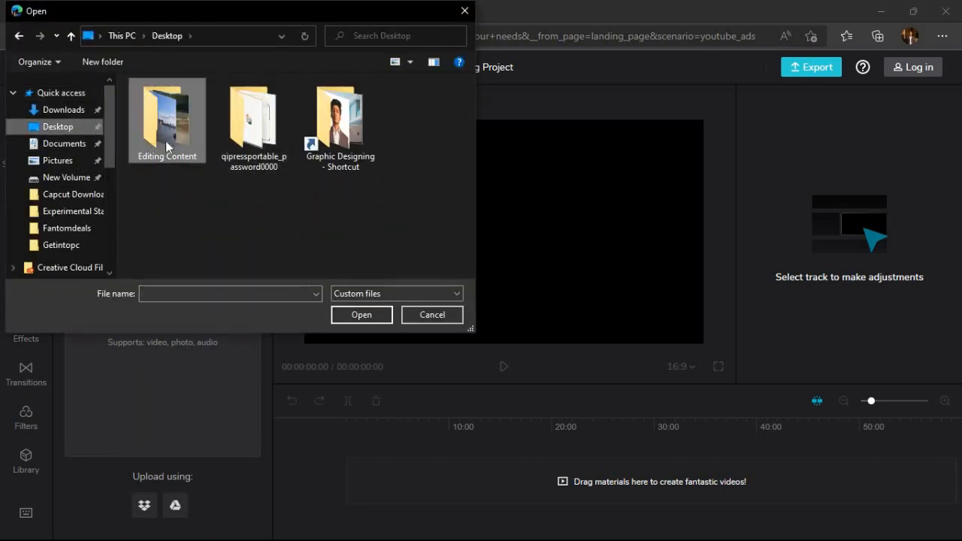
double_click(166, 121)
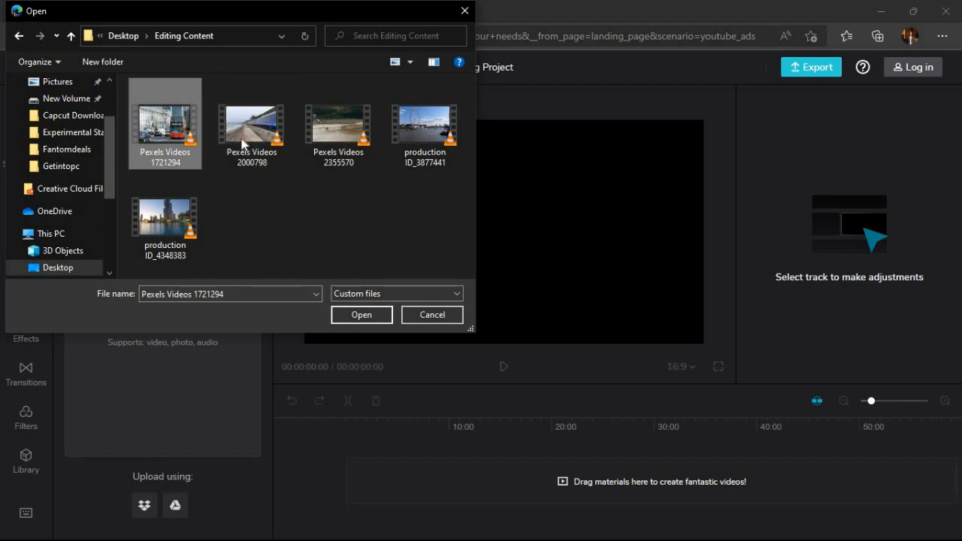
mouse_move(251, 128)
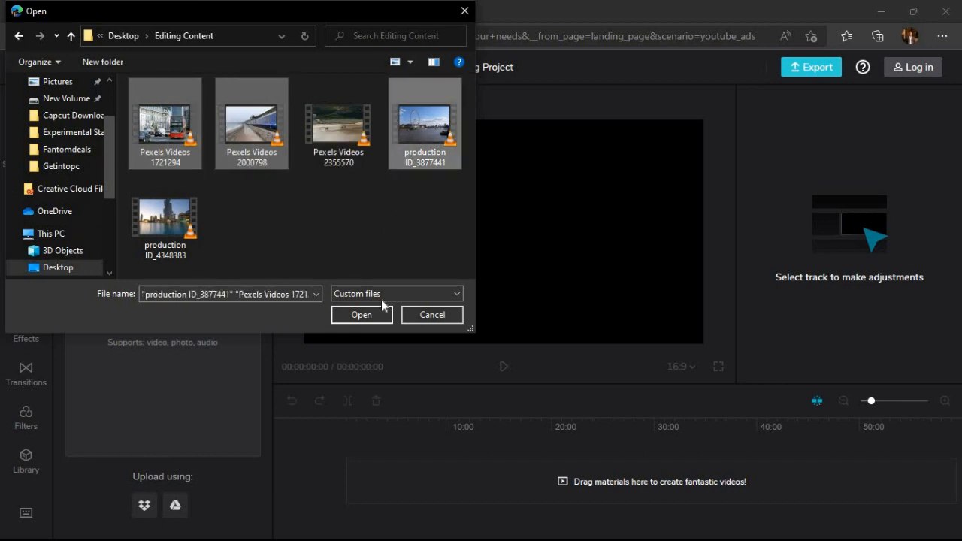
click(360, 314)
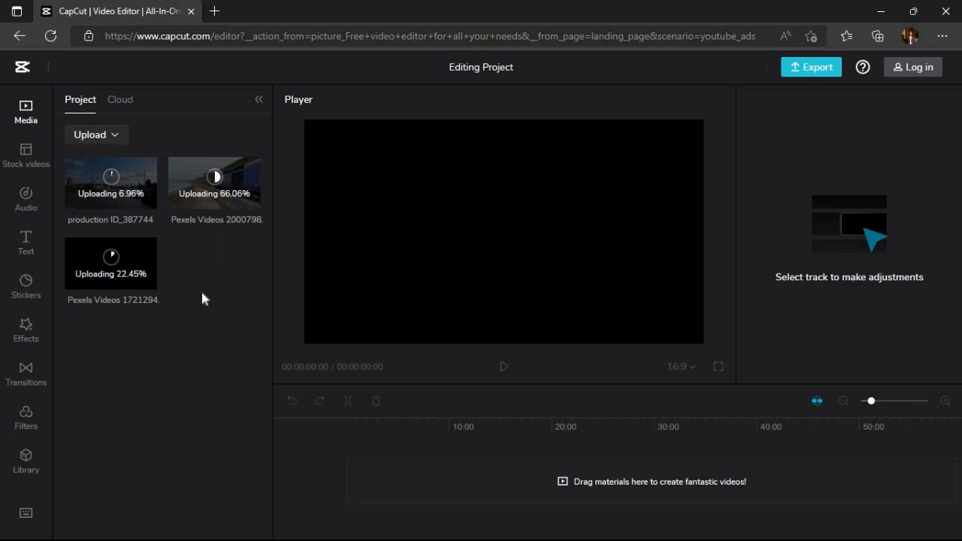
mouse_move(228, 308)
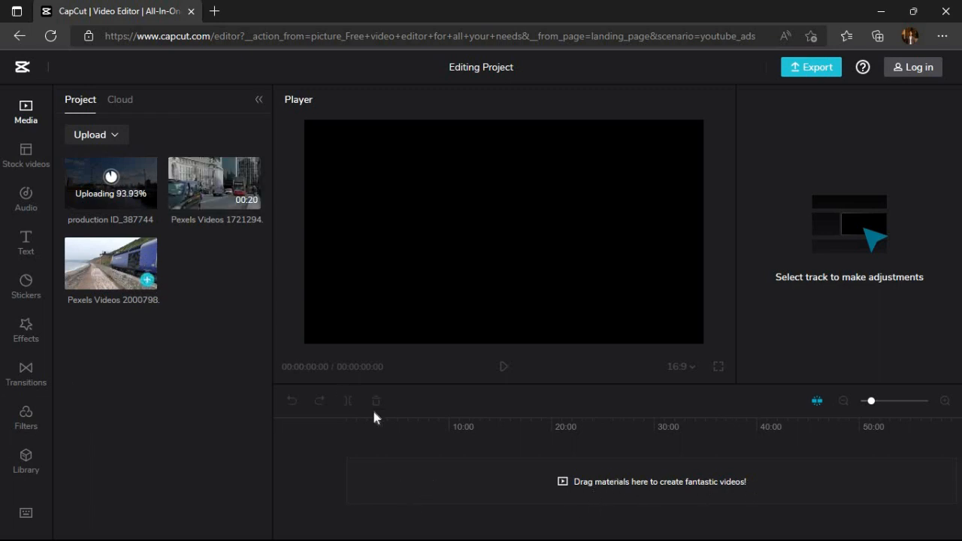
Step: Place the seaside train clip Pexels Videos 1721294 onto the timeline
drag(111, 264, 448, 481)
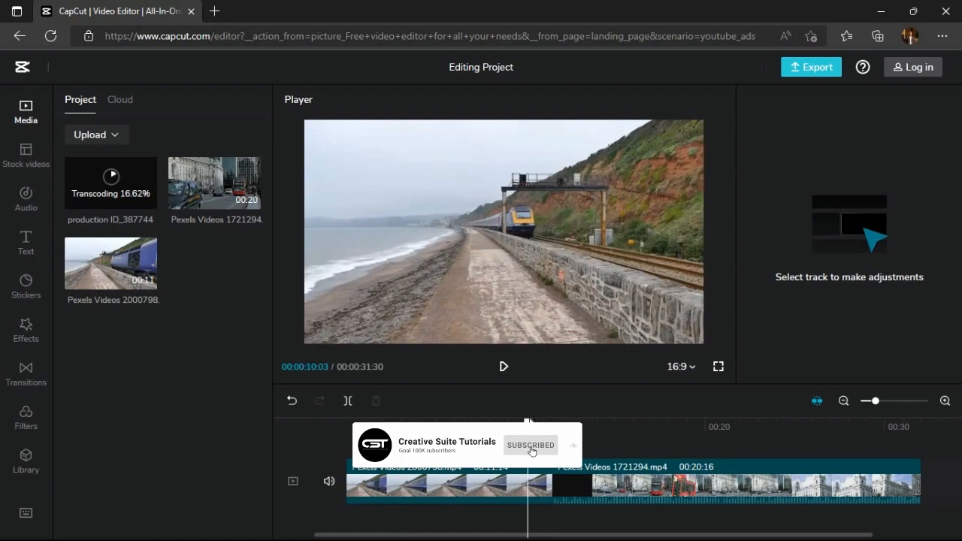
click(448, 481)
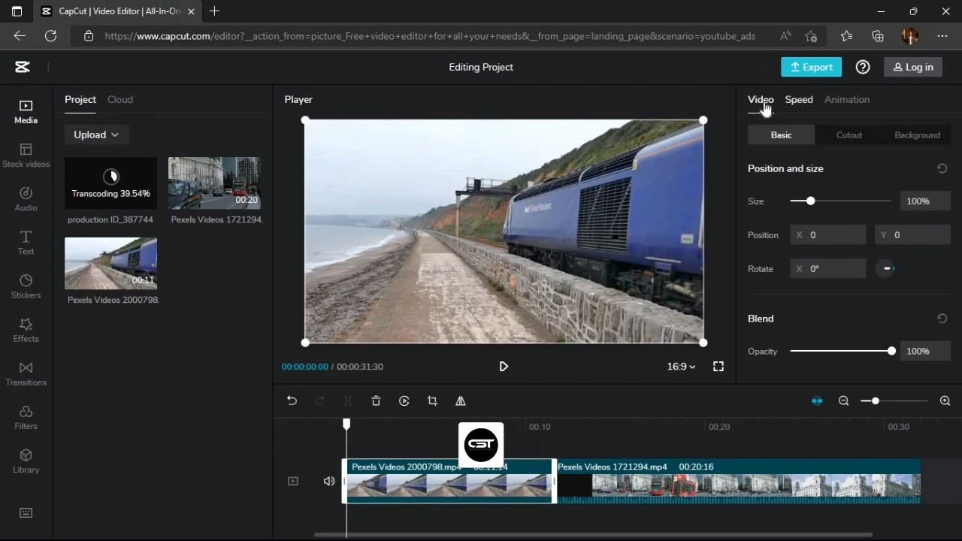
mouse_move(798, 106)
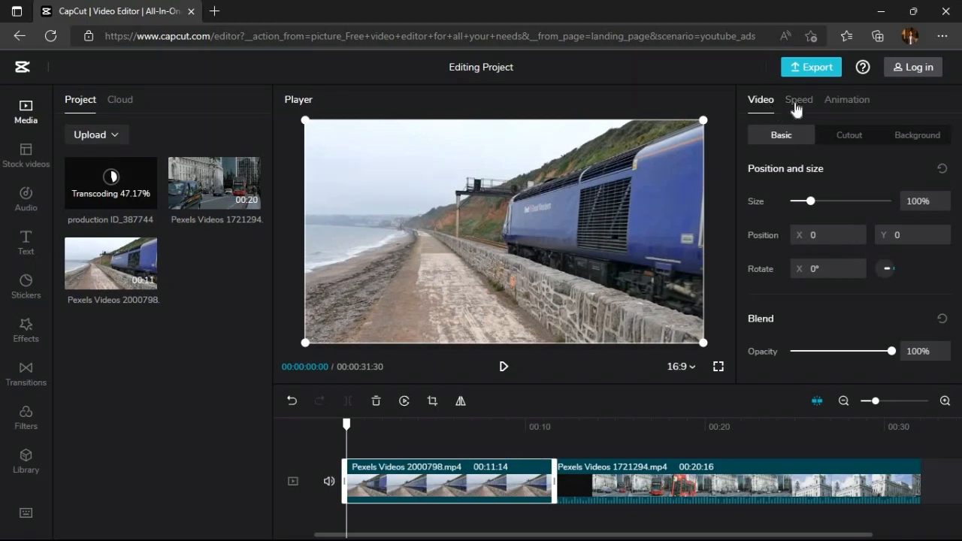
click(798, 99)
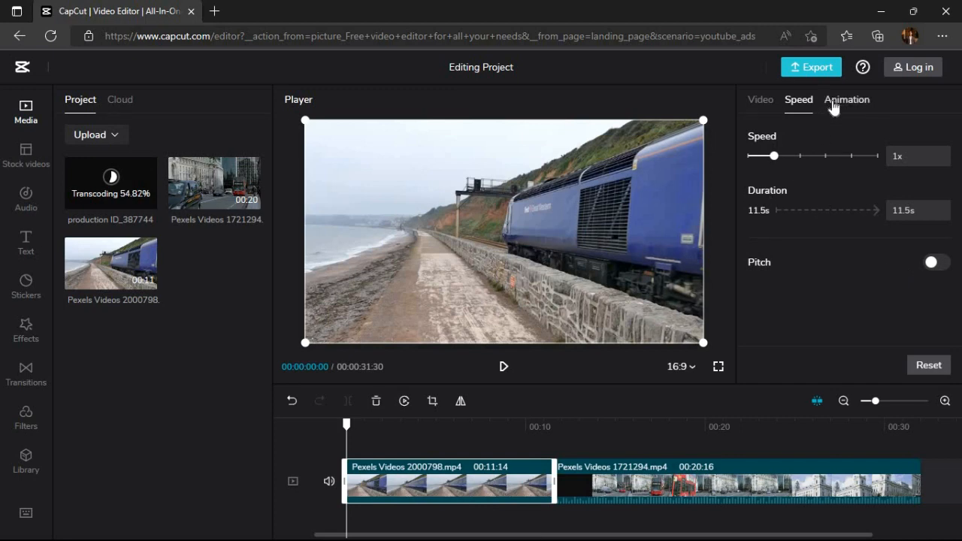
click(846, 99)
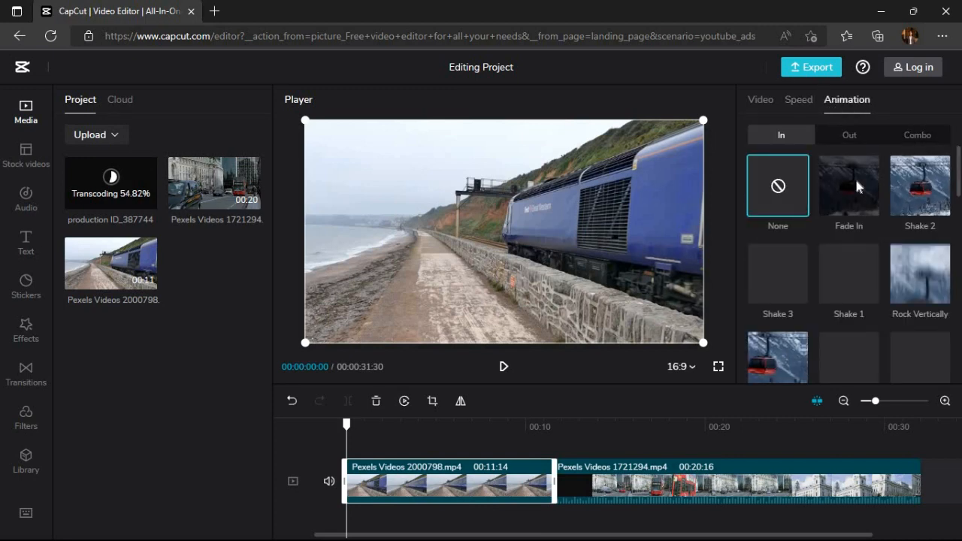
click(848, 136)
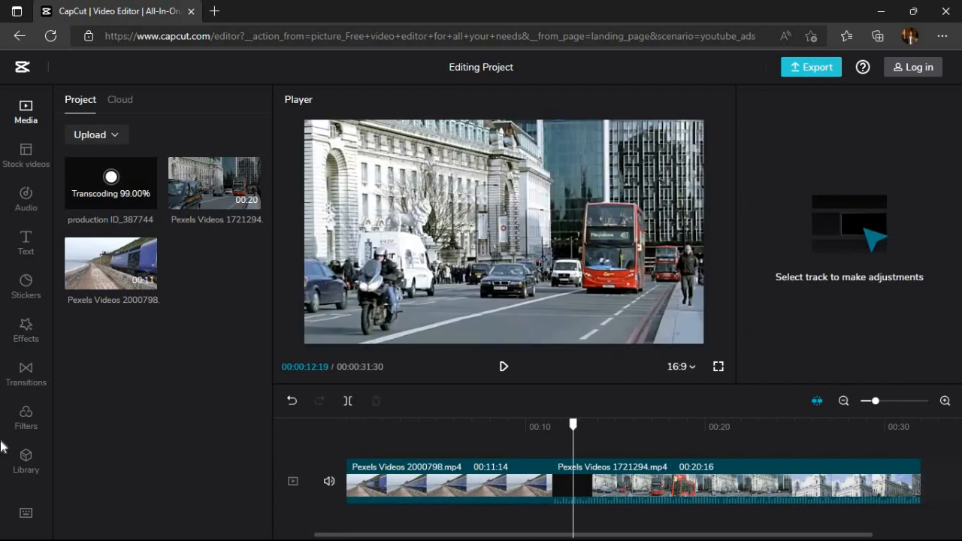
Step: Add the CW Swirl camera transition between the two clips and preview it in playback
click(26, 374)
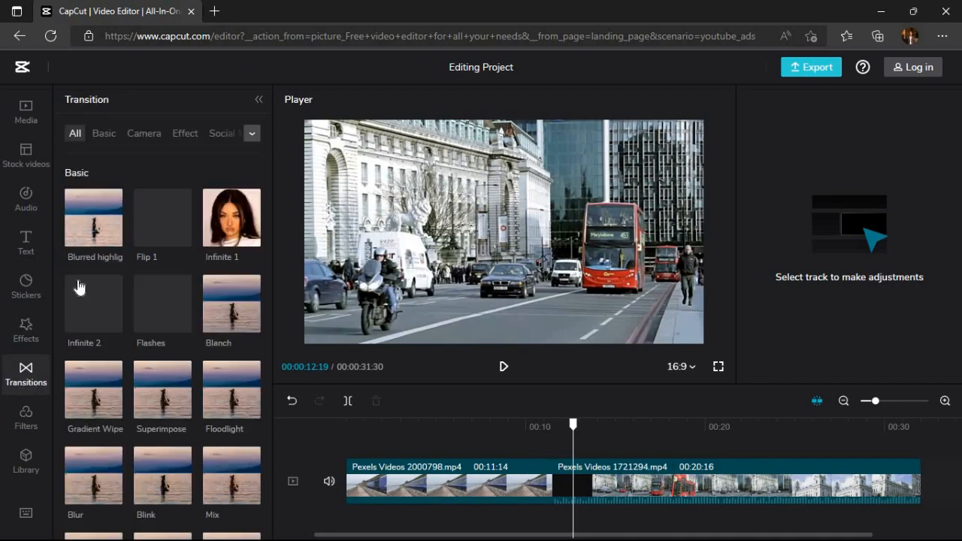
scroll(down, 3)
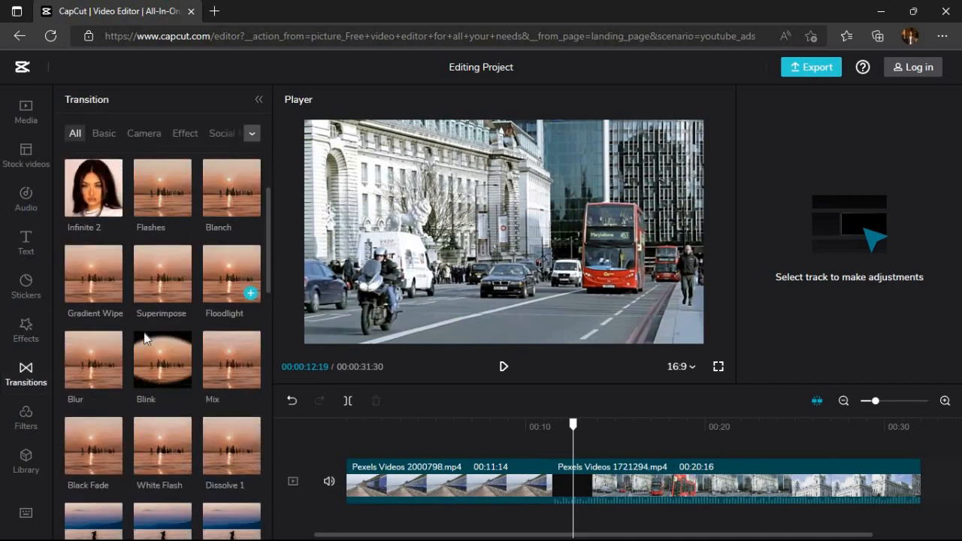
scroll(down, 3)
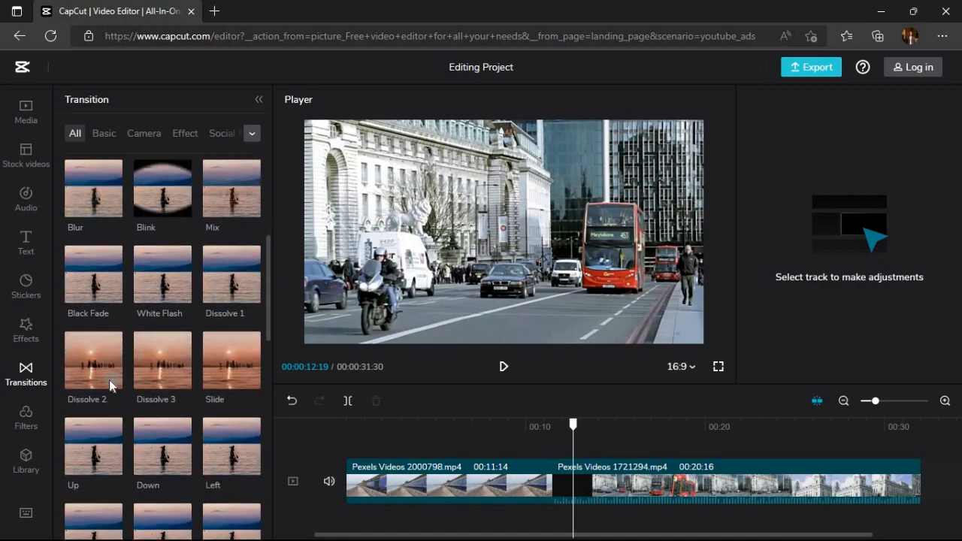
scroll(down, 3)
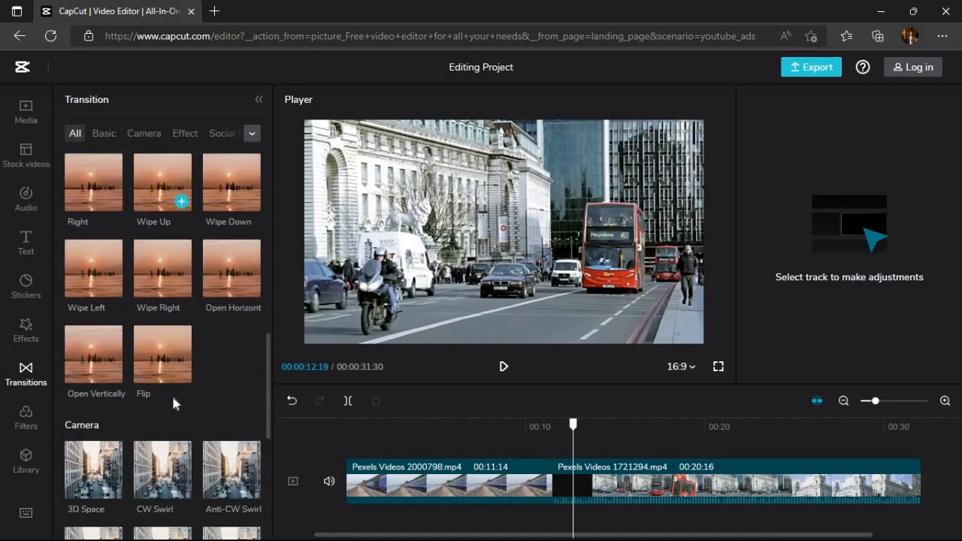
scroll(down, 3)
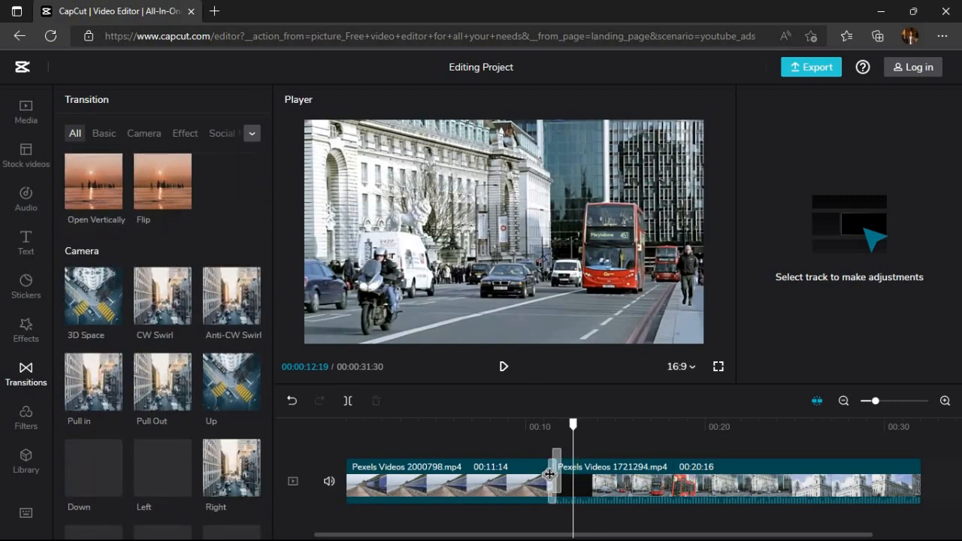
click(163, 294)
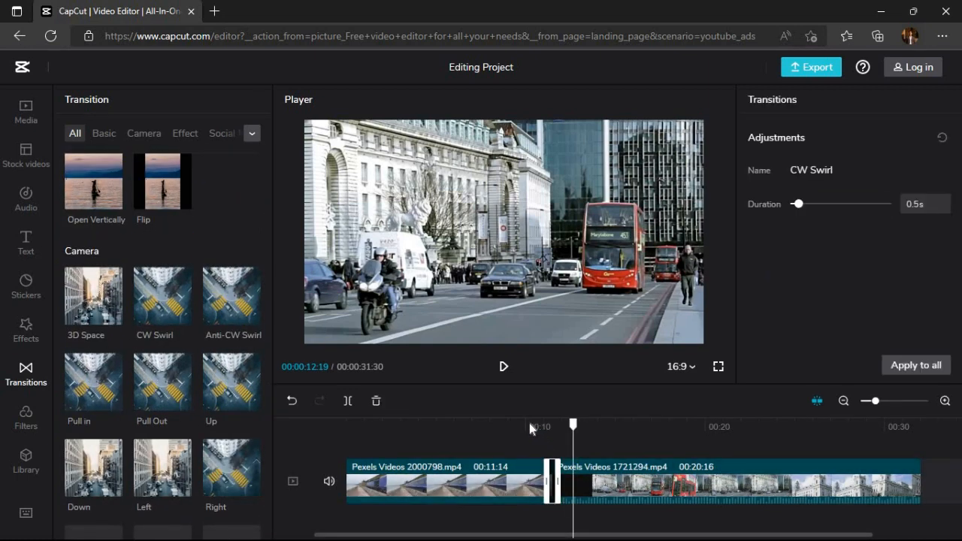
click(503, 366)
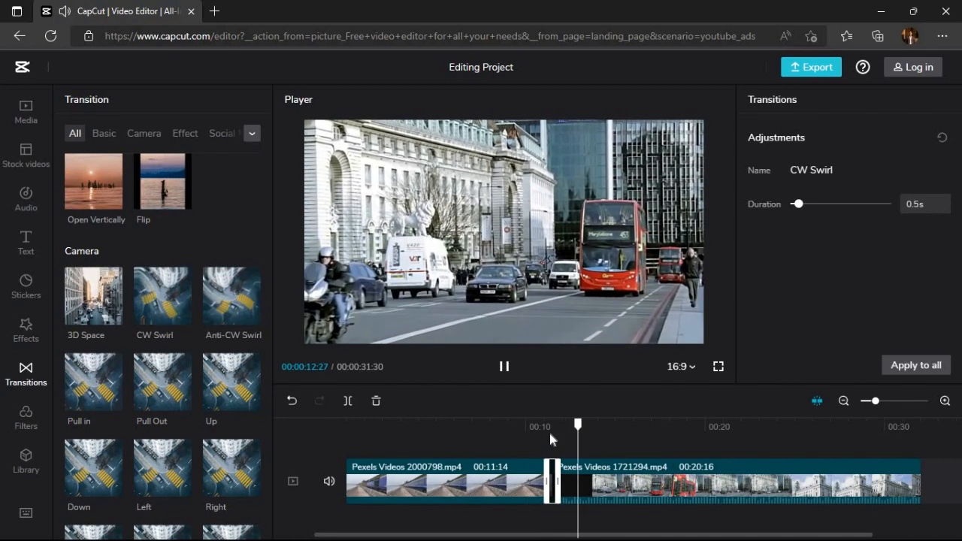
Step: Preview the Oasis and Orange Blue filter presets on the train clip without applying one
click(25, 418)
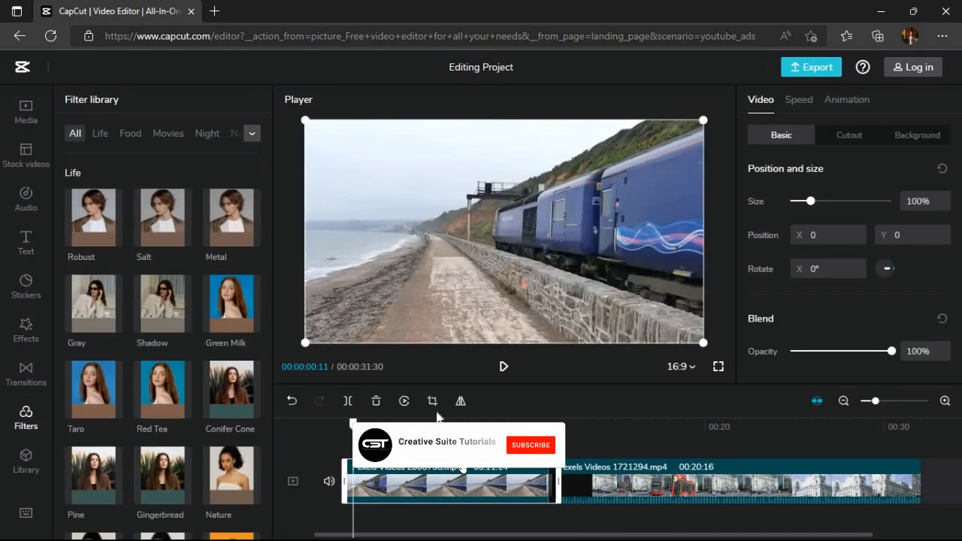
scroll(down, 3)
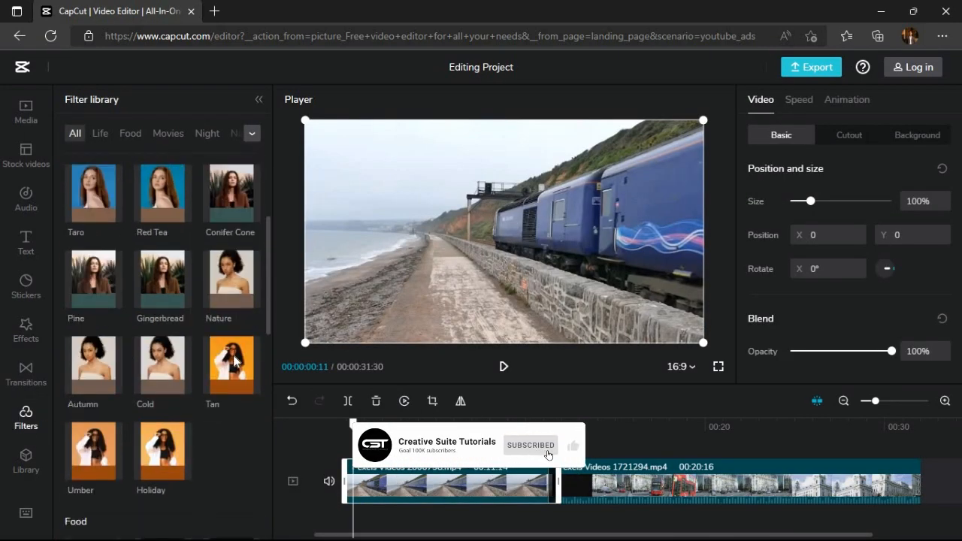
scroll(down, 3)
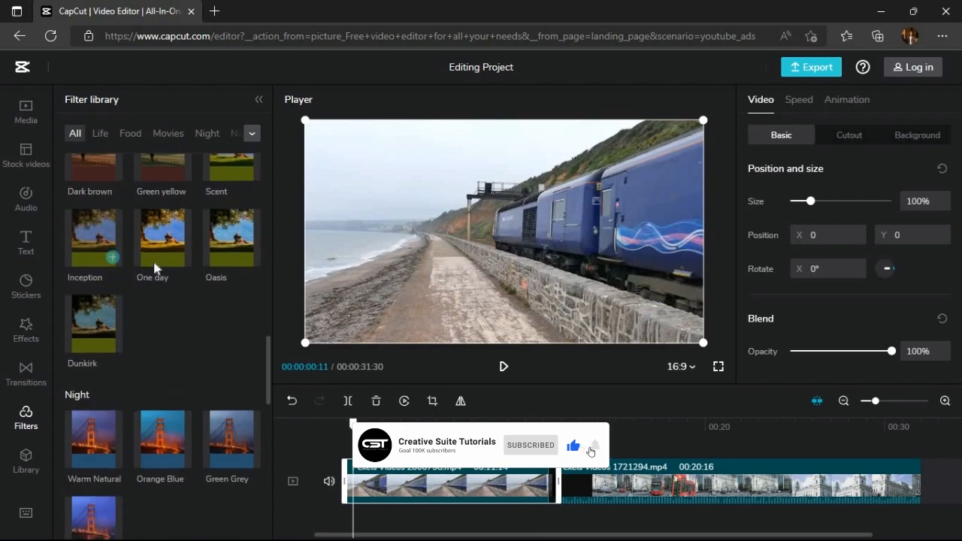
click(232, 238)
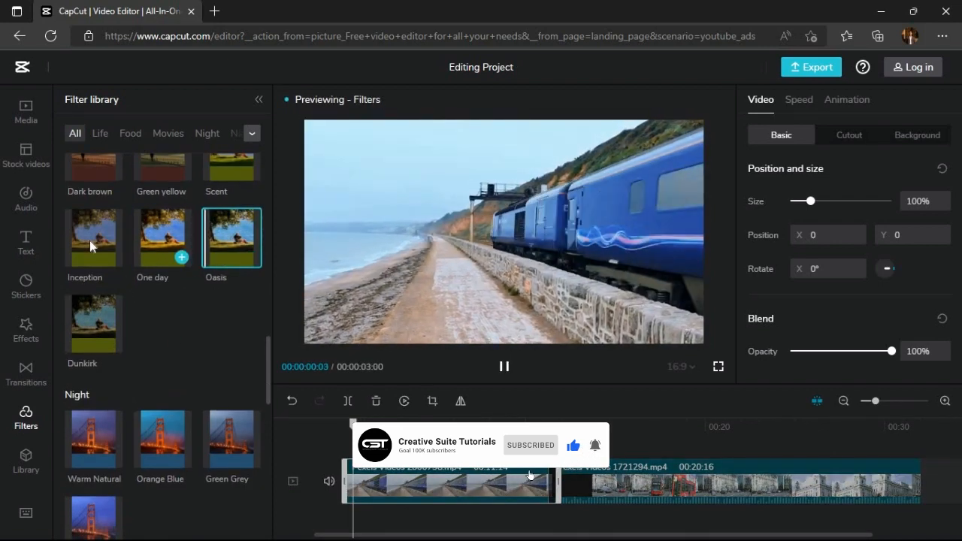
click(161, 439)
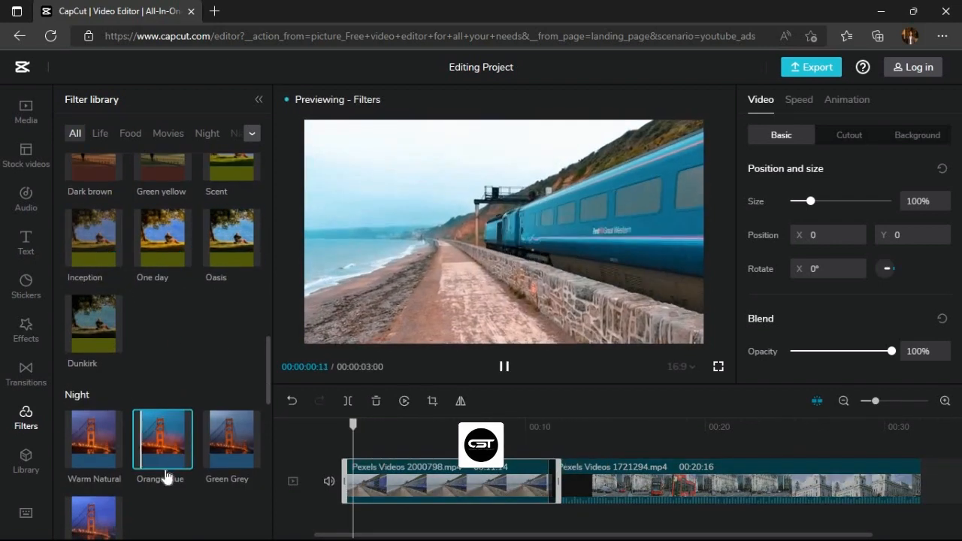
click(93, 439)
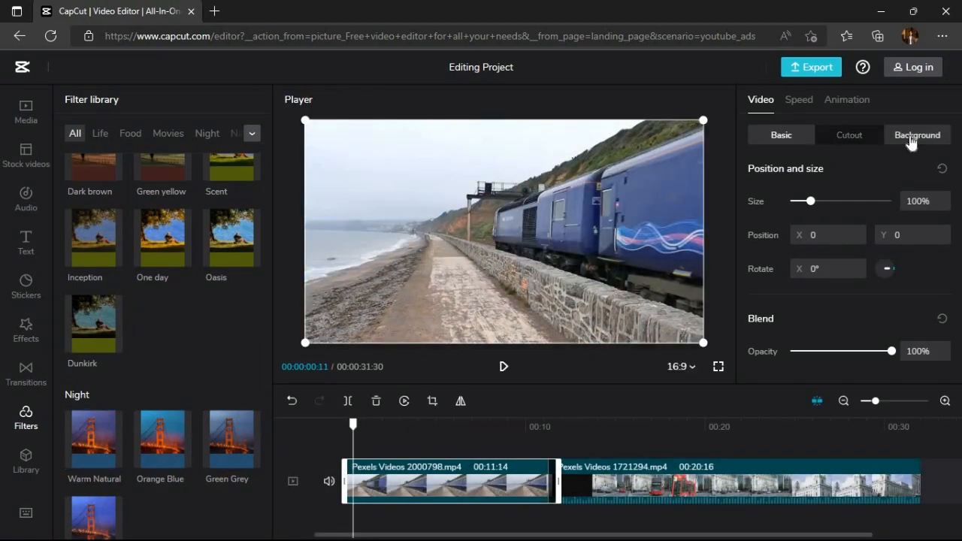
click(917, 135)
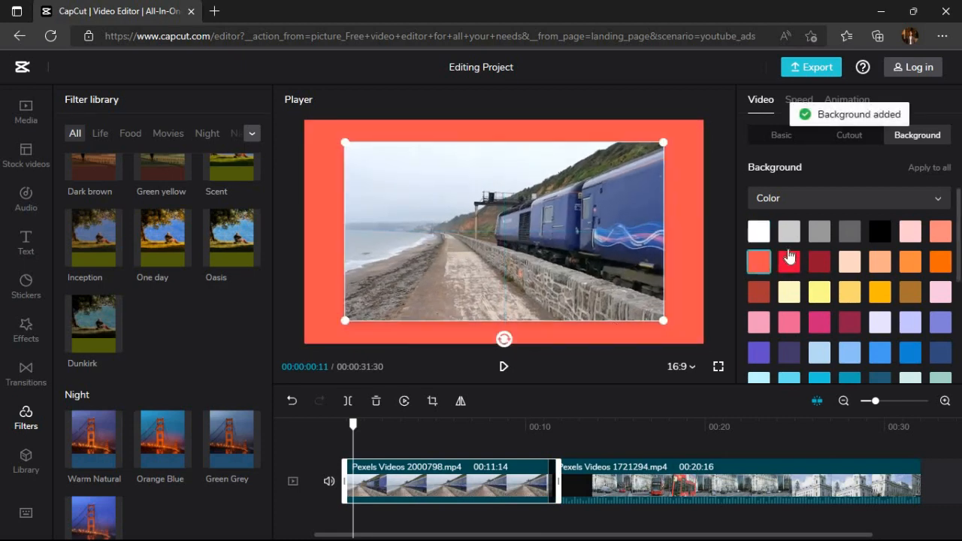
click(757, 231)
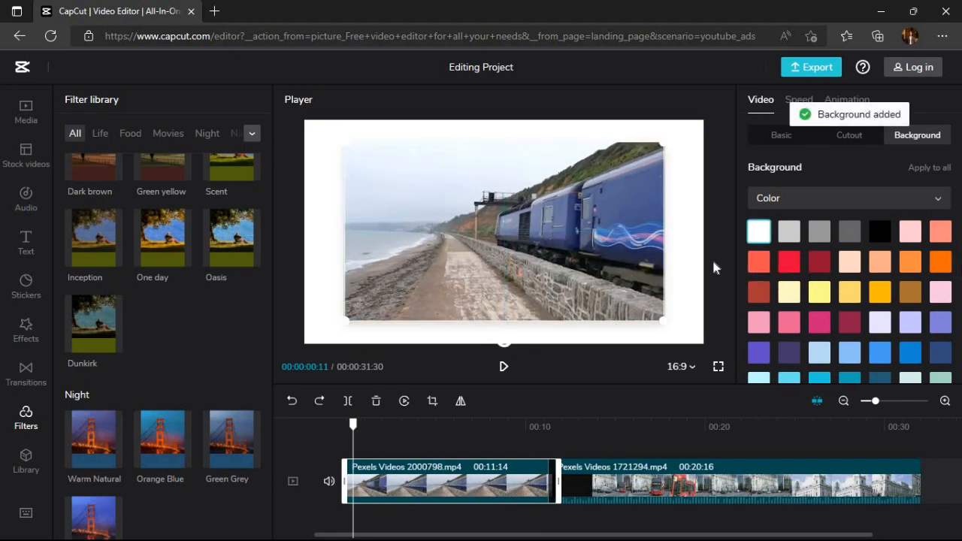
click(781, 136)
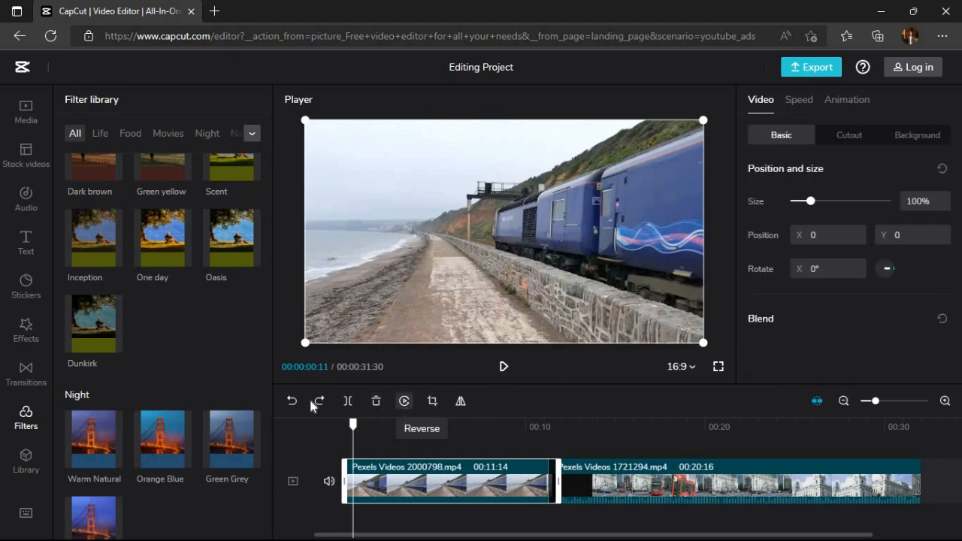
mouse_move(348, 399)
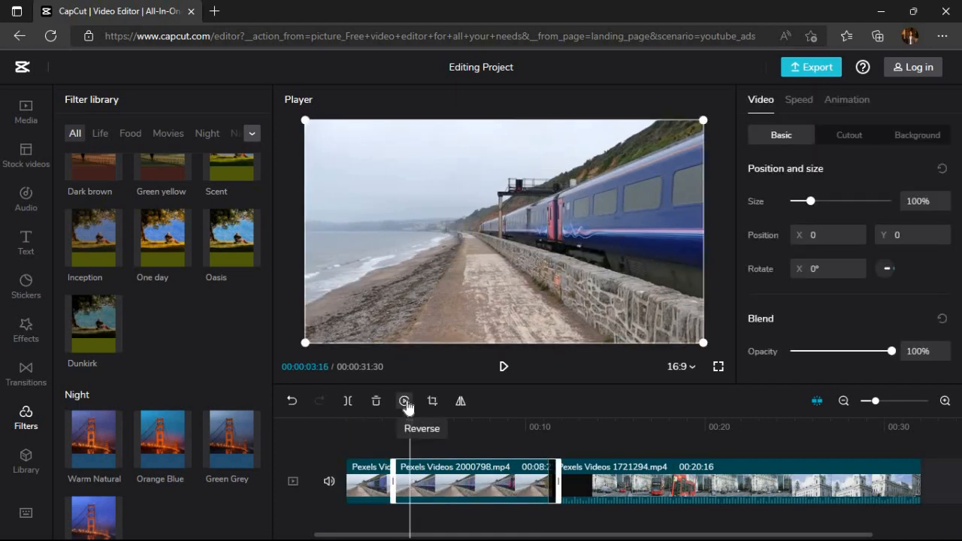
Step: Split the seaside train clip into two pieces at the playhead position
click(460, 400)
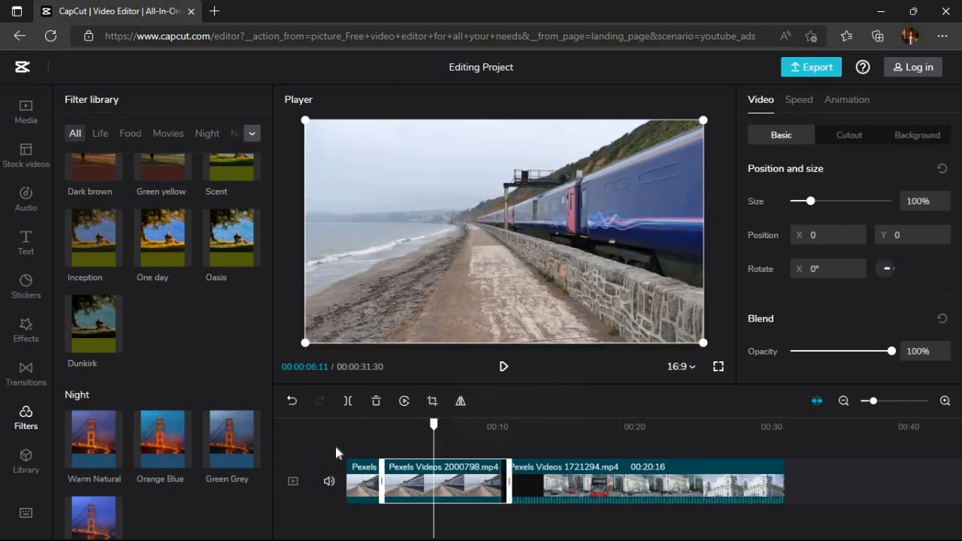
Step: Add the TikTok All Star music track beneath the video clips from the Audio library
click(25, 198)
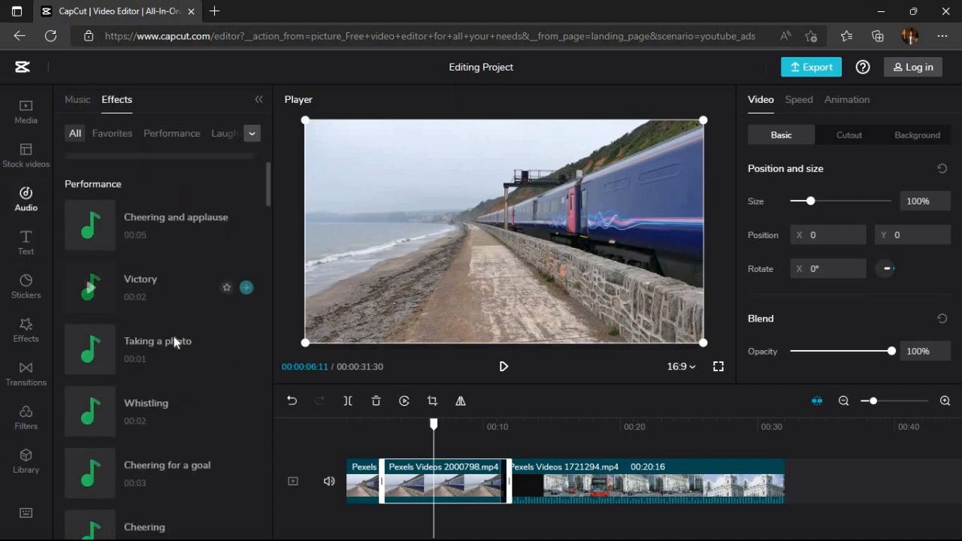
click(77, 100)
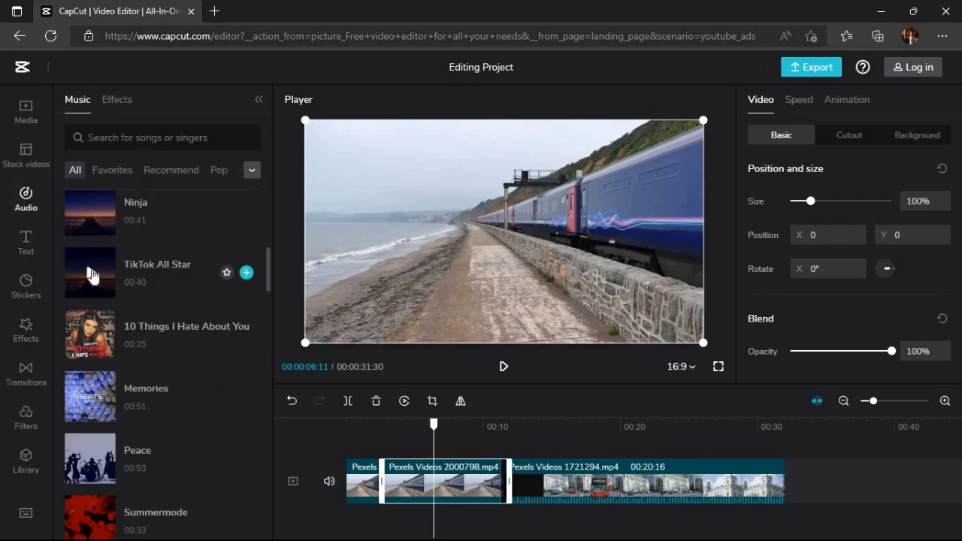
click(247, 272)
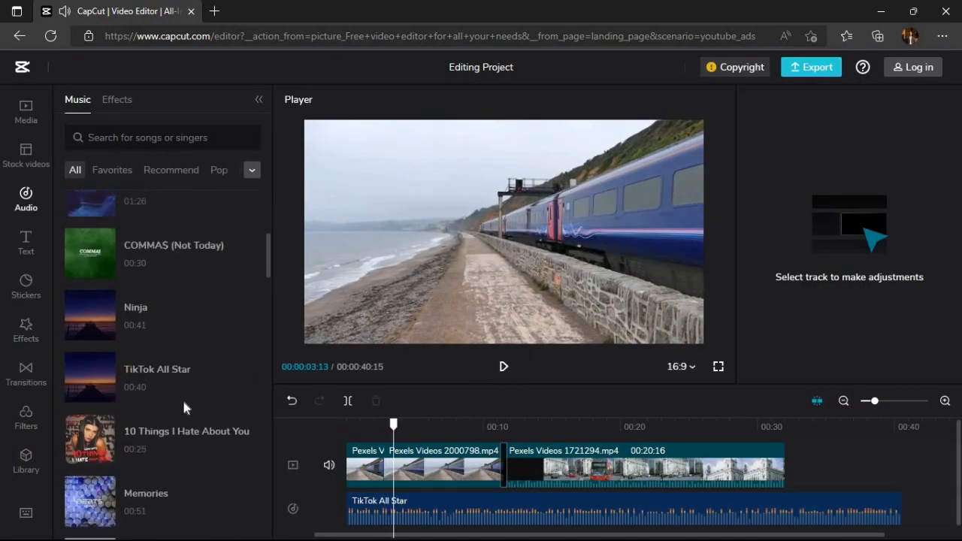
click(424, 466)
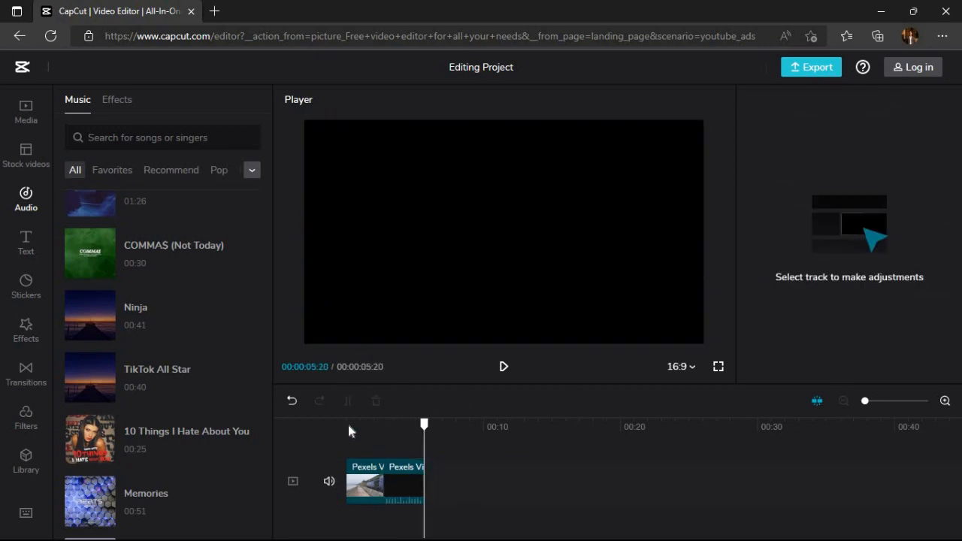
click(912, 67)
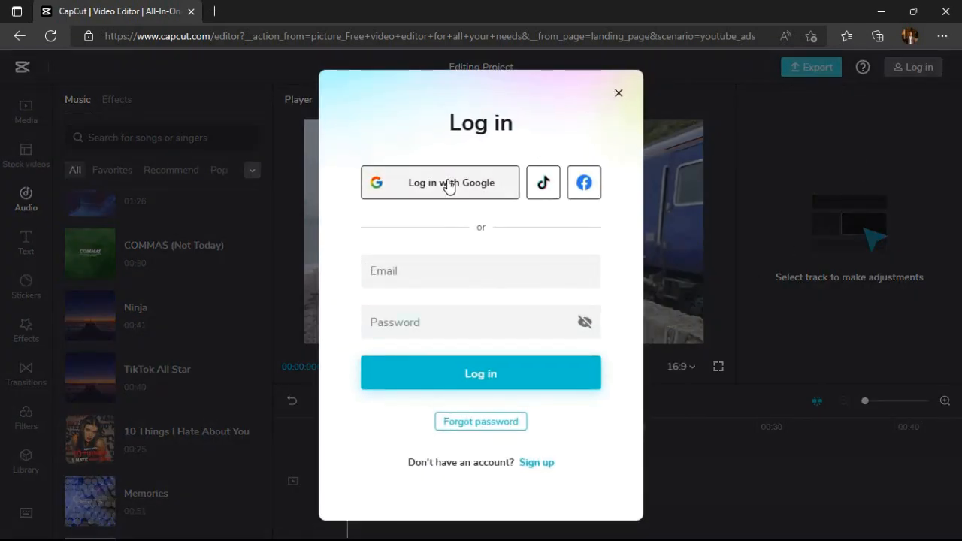
mouse_move(520, 340)
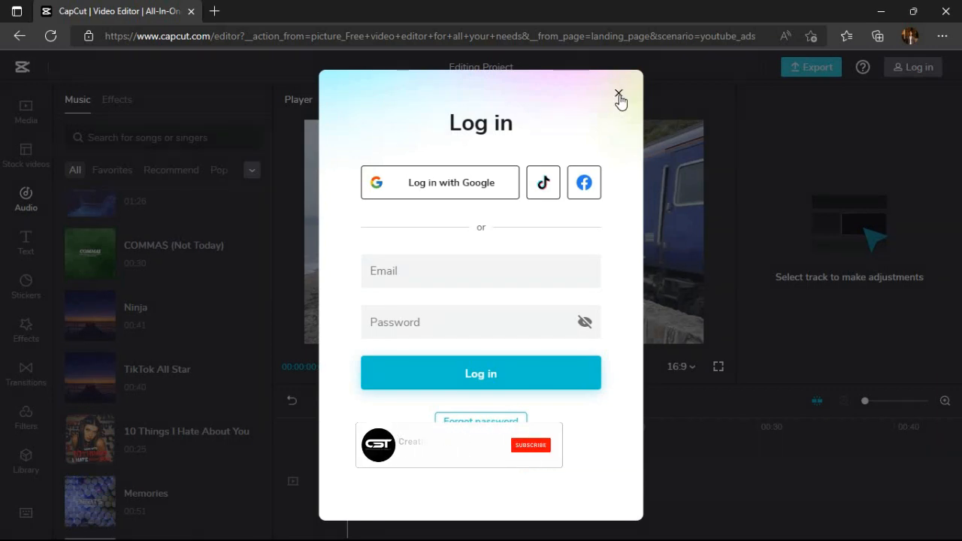
click(619, 99)
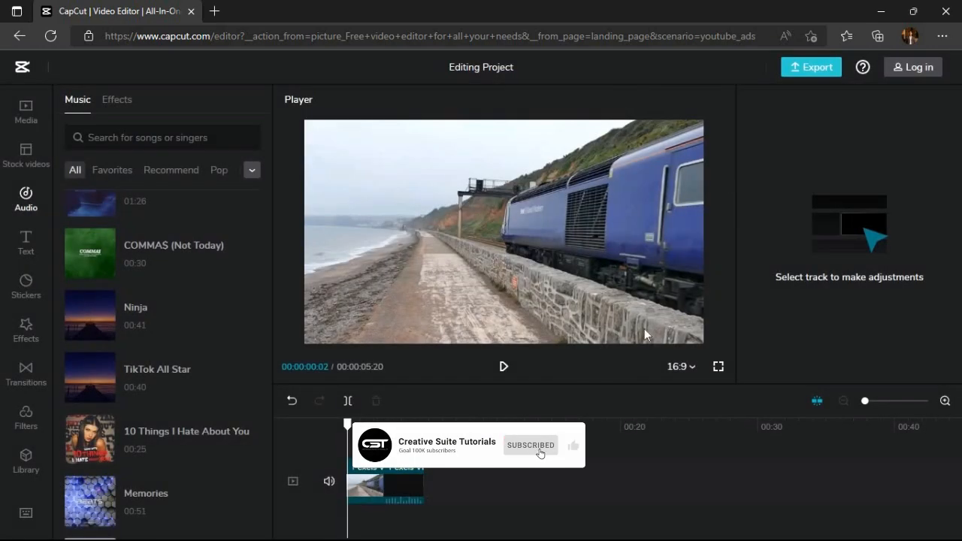